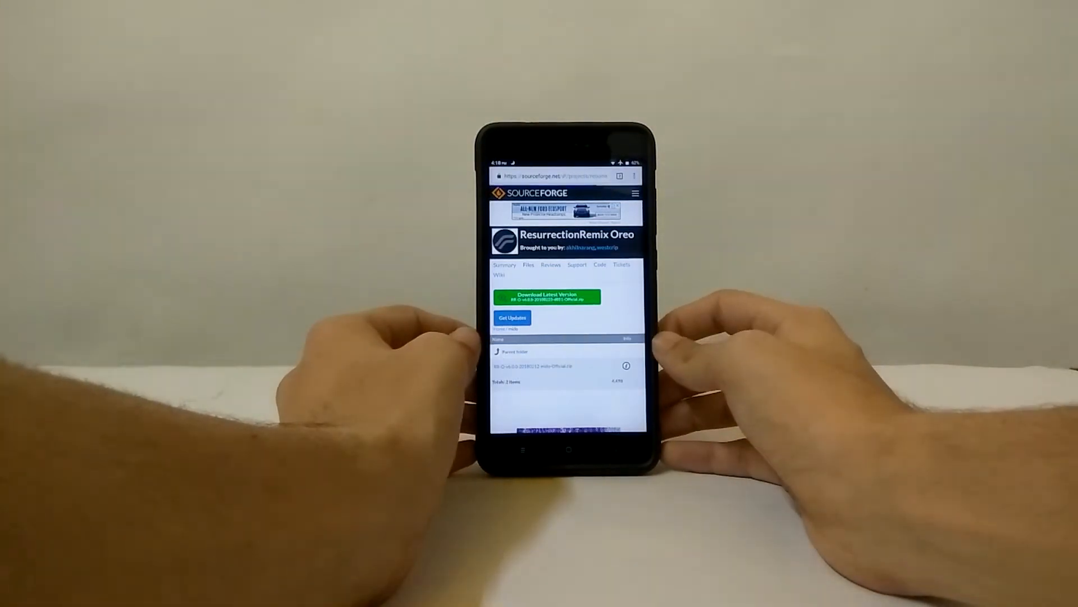
# Step: Download the latest Resurrection Remix Oreo build and the ARM64 Android 8.1 pico Open GApps package
pyautogui.click(547, 296)
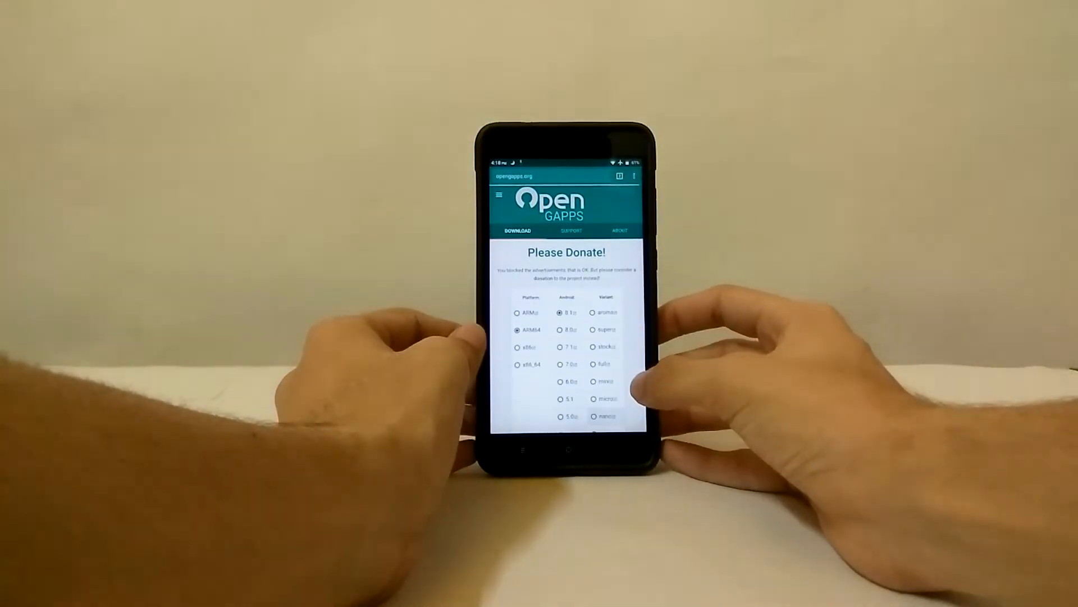
pyautogui.scroll(-3)
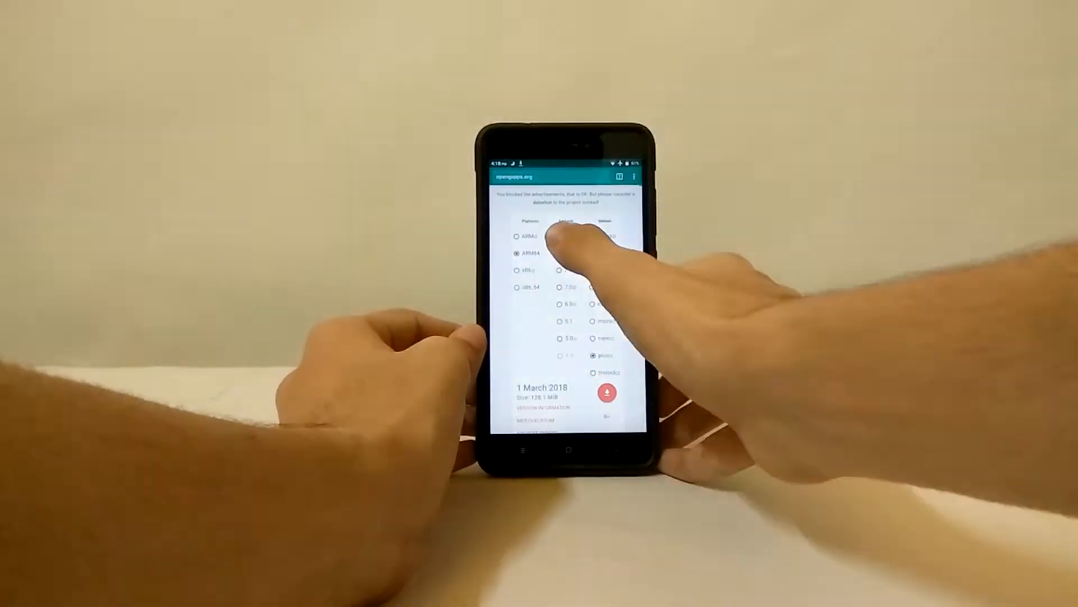
pyautogui.click(559, 235)
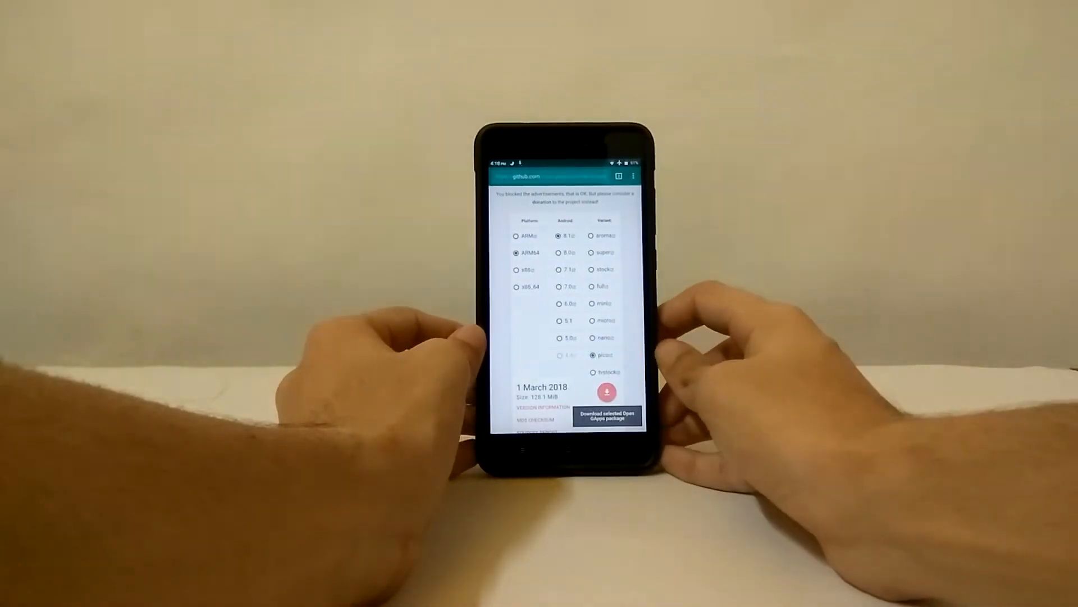
pyautogui.click(606, 392)
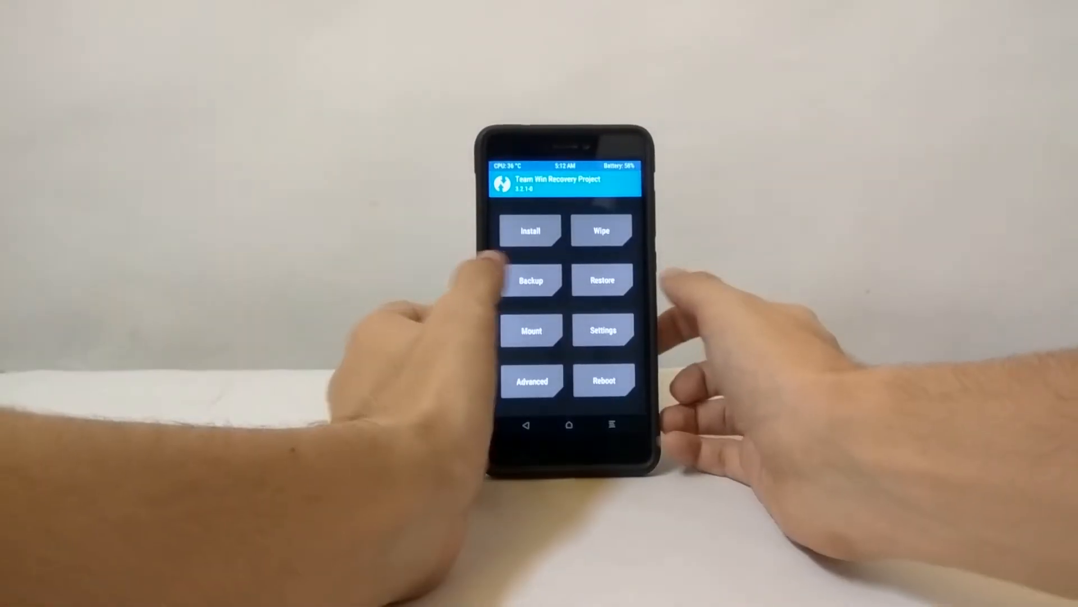
# Step: Back up the System, Data and Boot partitions to the microSD card in TWRP
pyautogui.click(530, 279)
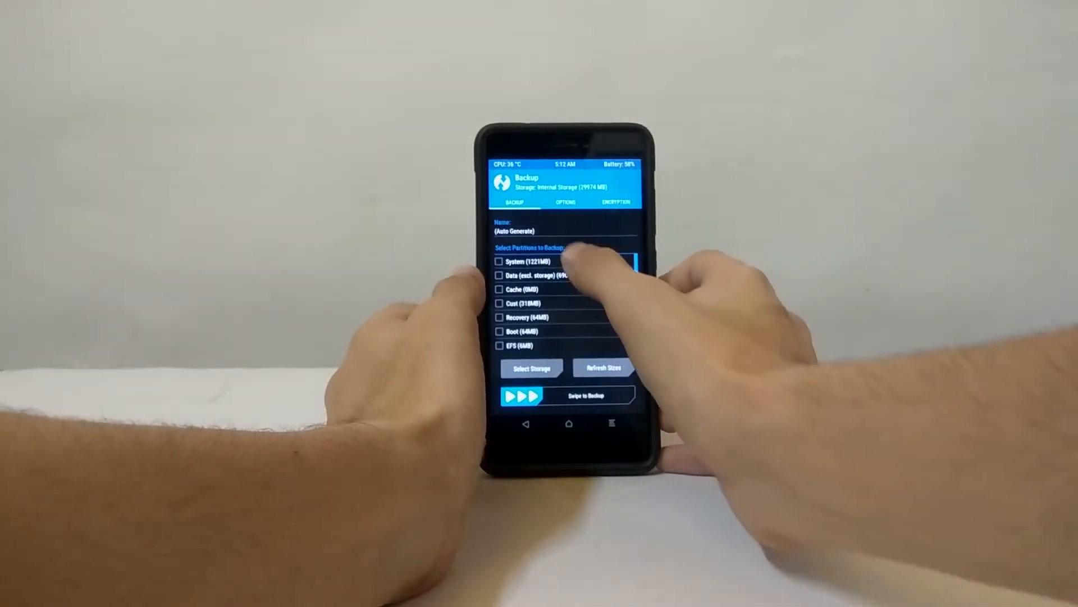
pyautogui.click(500, 274)
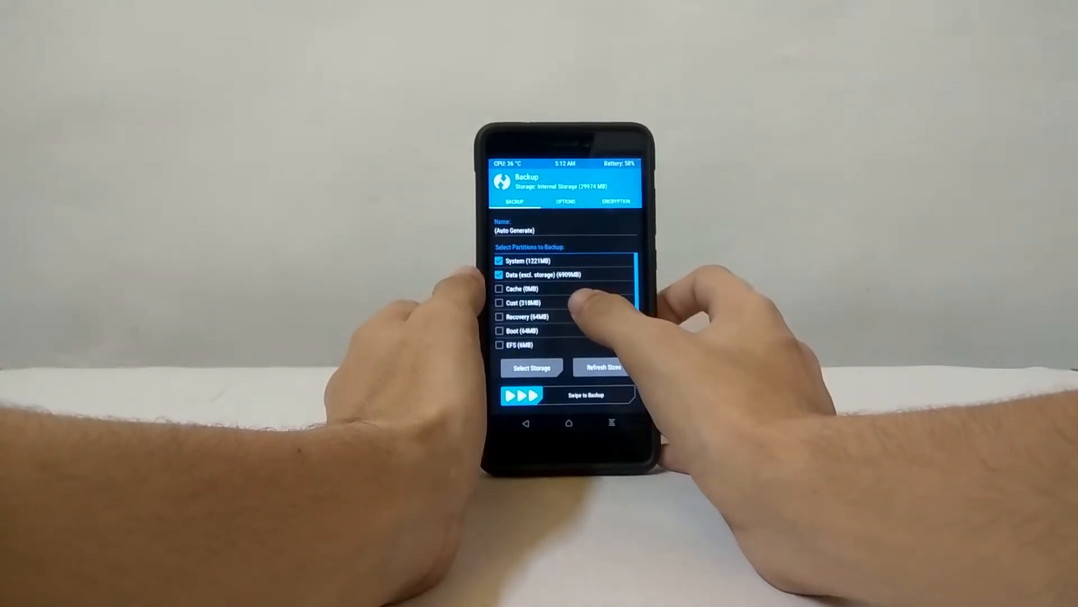
pyautogui.click(499, 331)
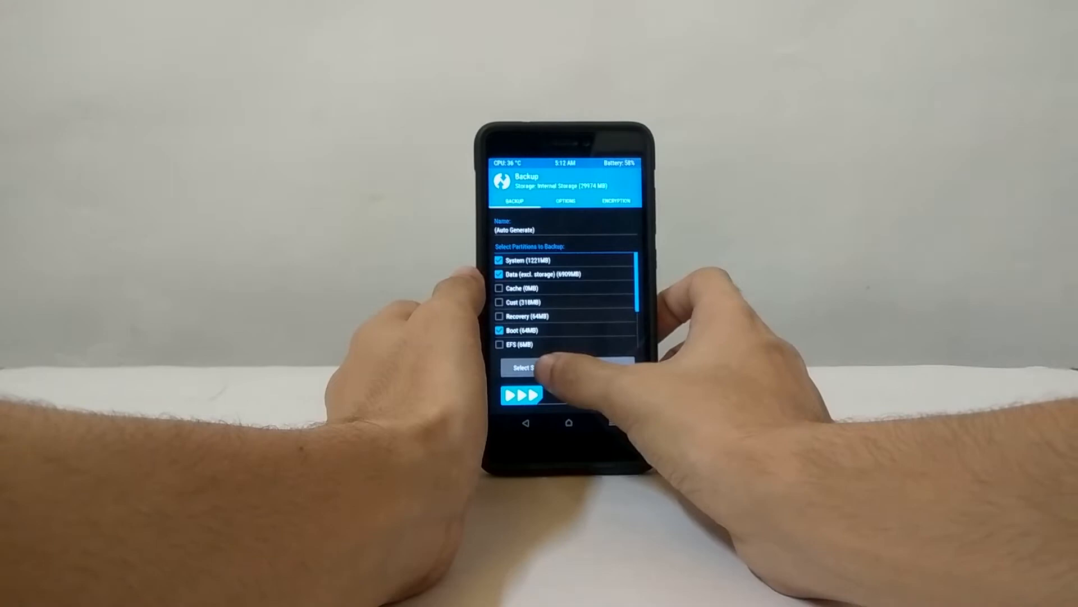
pyautogui.click(529, 367)
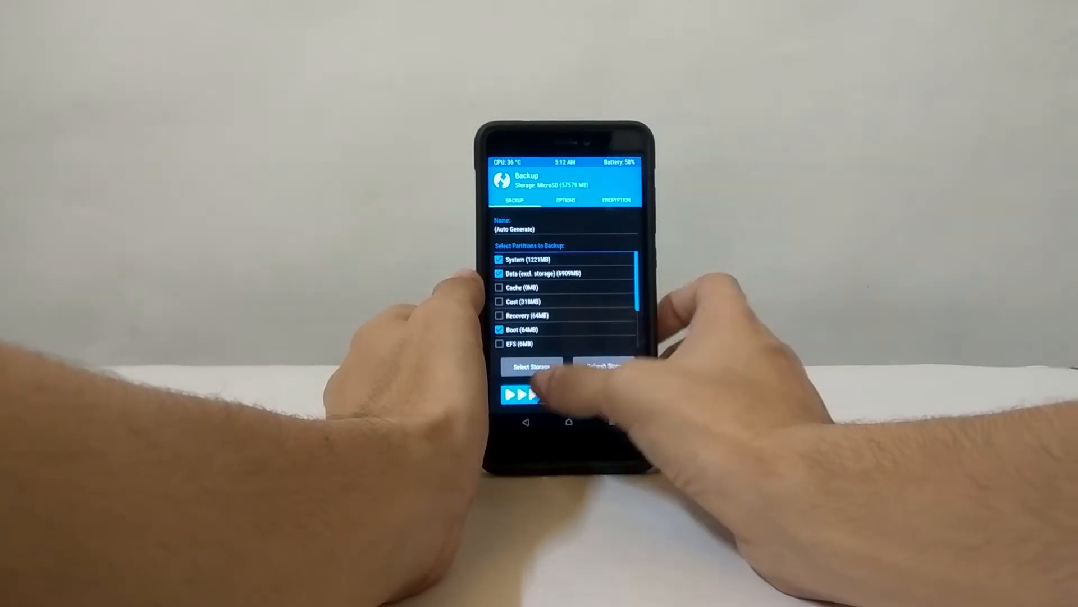
pyautogui.scroll(-3)
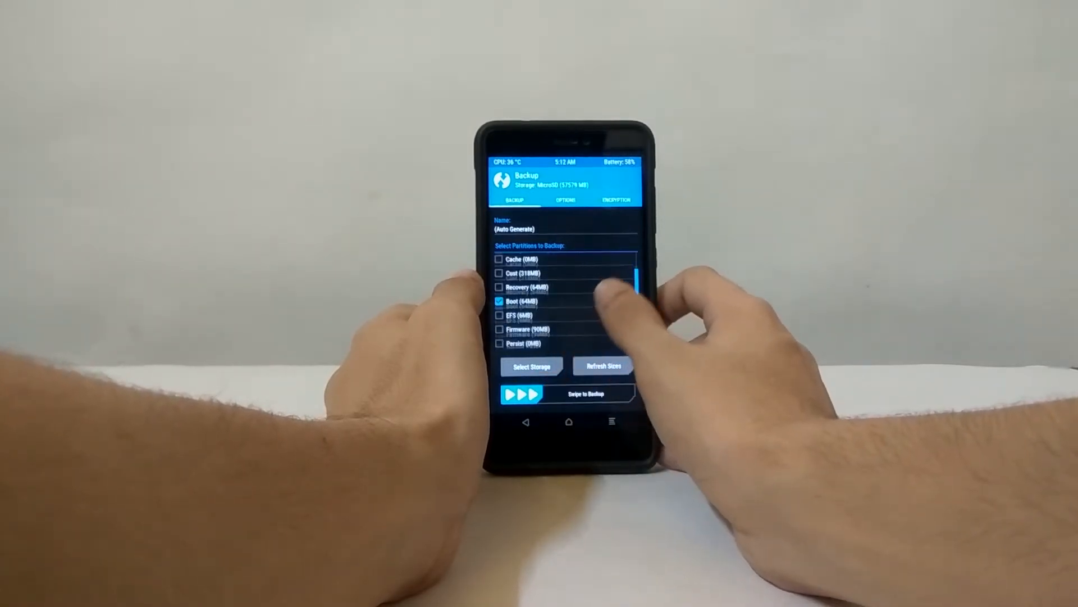
pyautogui.scroll(-3)
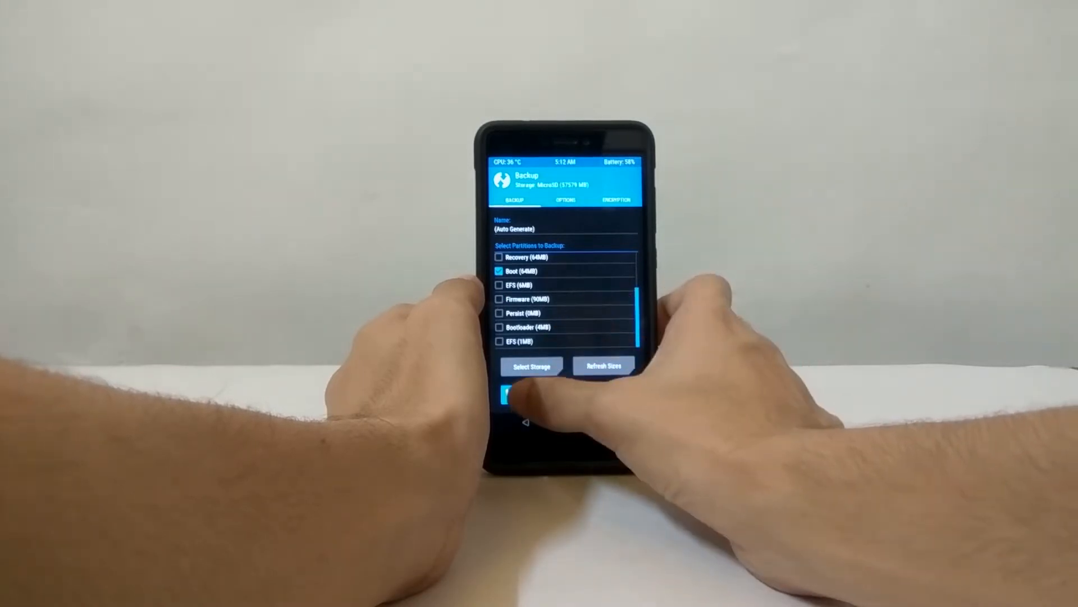
pyautogui.click(512, 394)
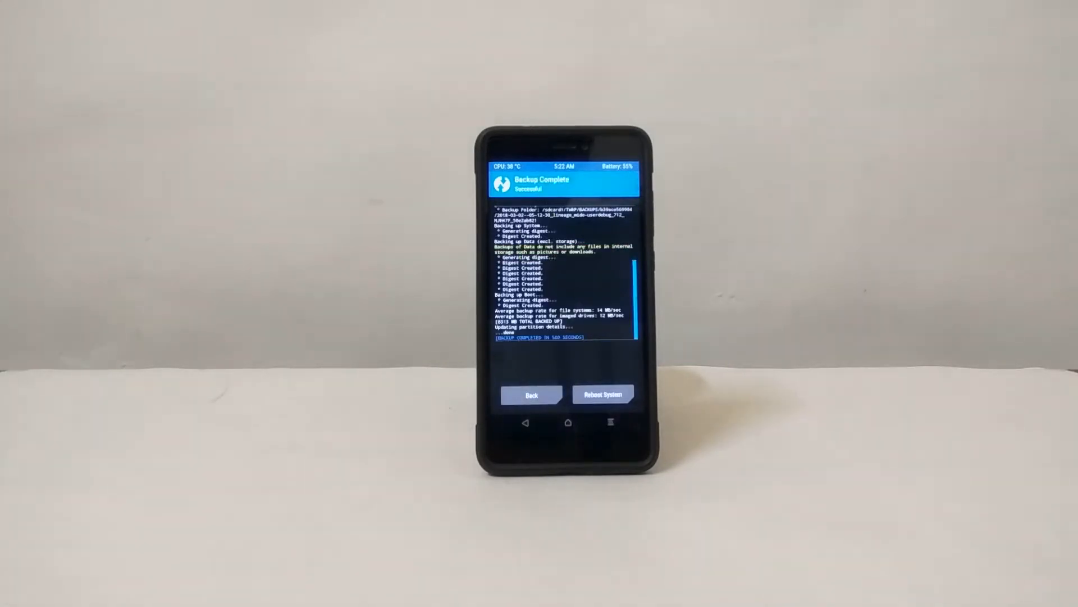
# Step: Leave the backup log for the TWRP main menu and enter the Wipe section
pyautogui.click(530, 393)
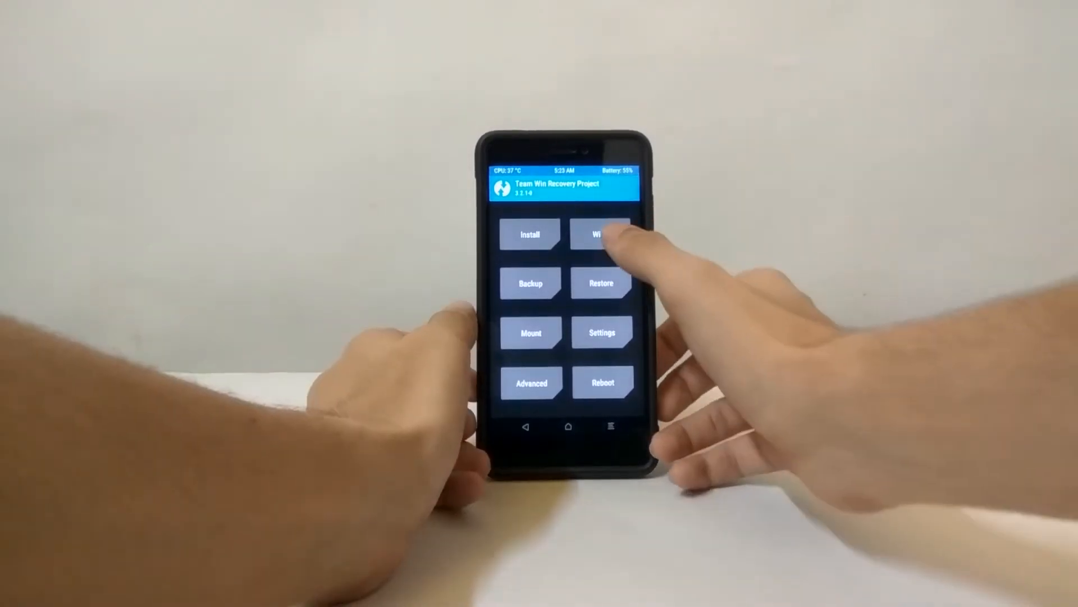
pyautogui.click(602, 234)
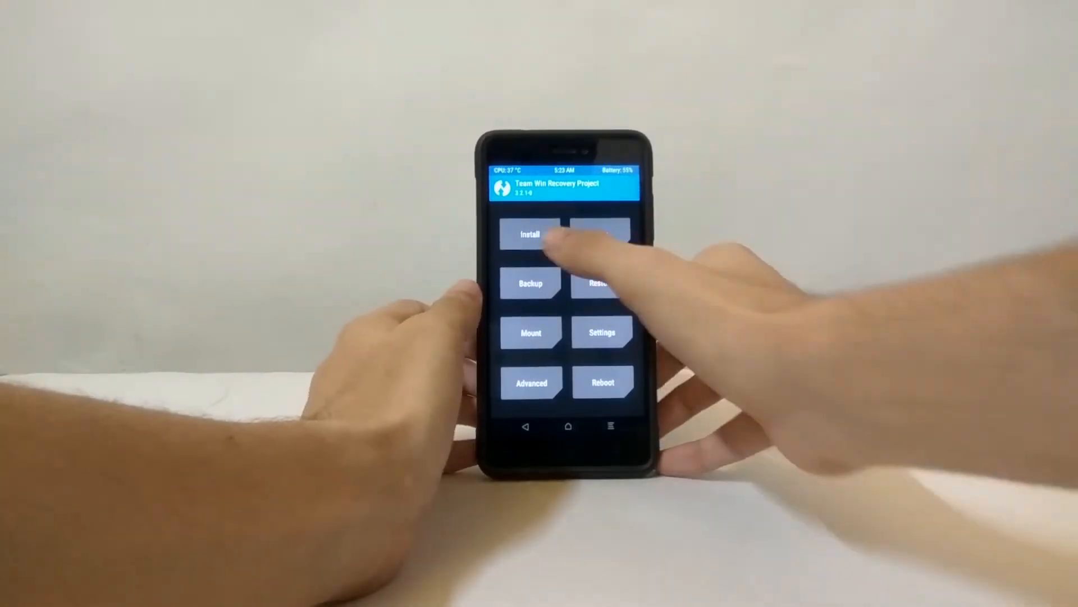
# Step: Flash the RR-O zip and the open_gapps pico zip together from the microSD card
pyautogui.click(530, 234)
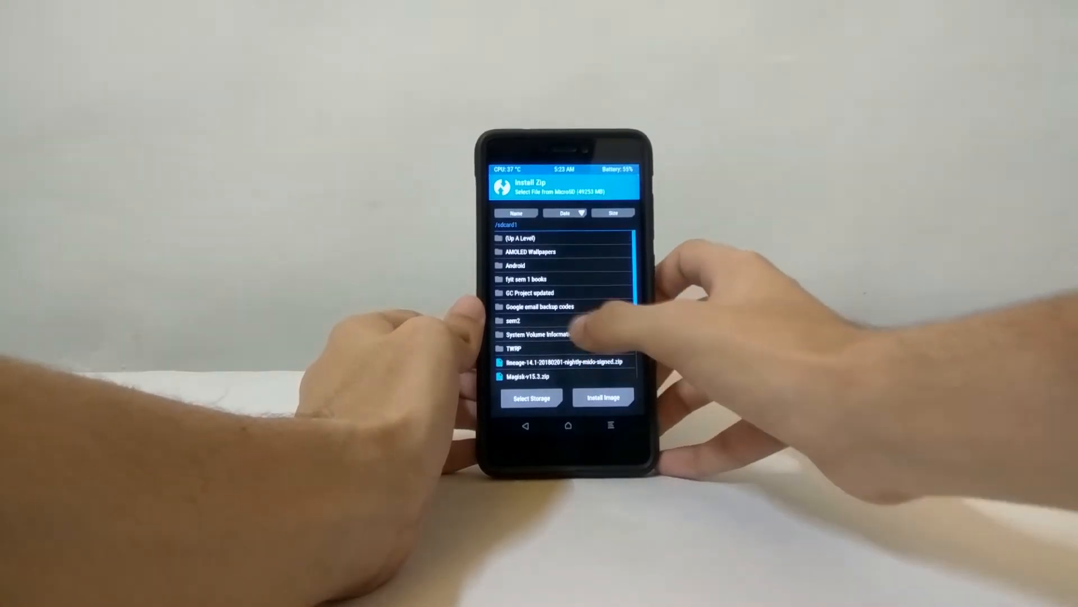
pyautogui.click(531, 397)
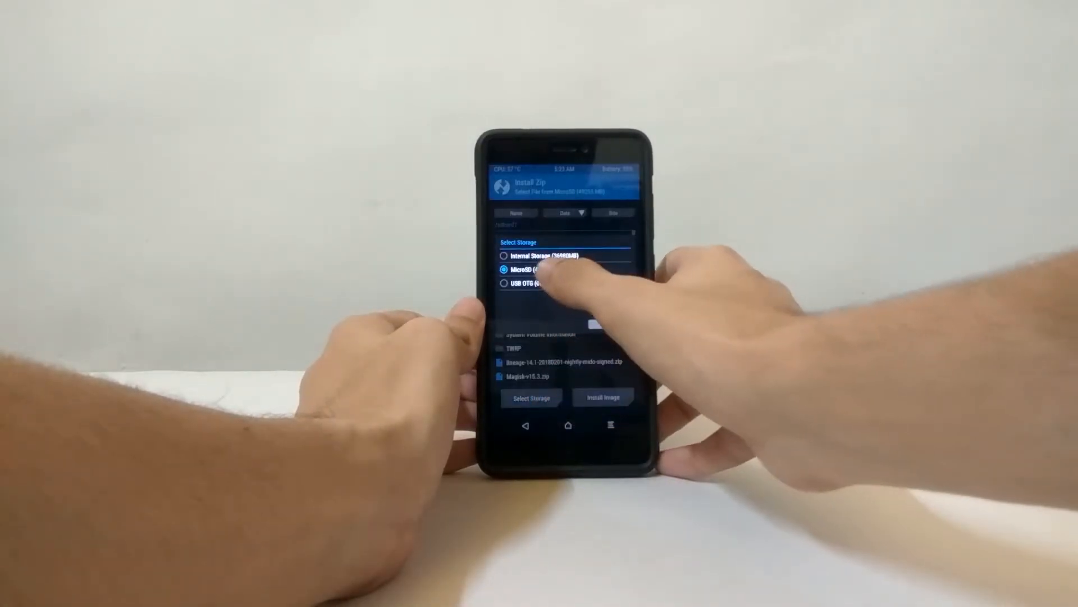
pyautogui.click(522, 267)
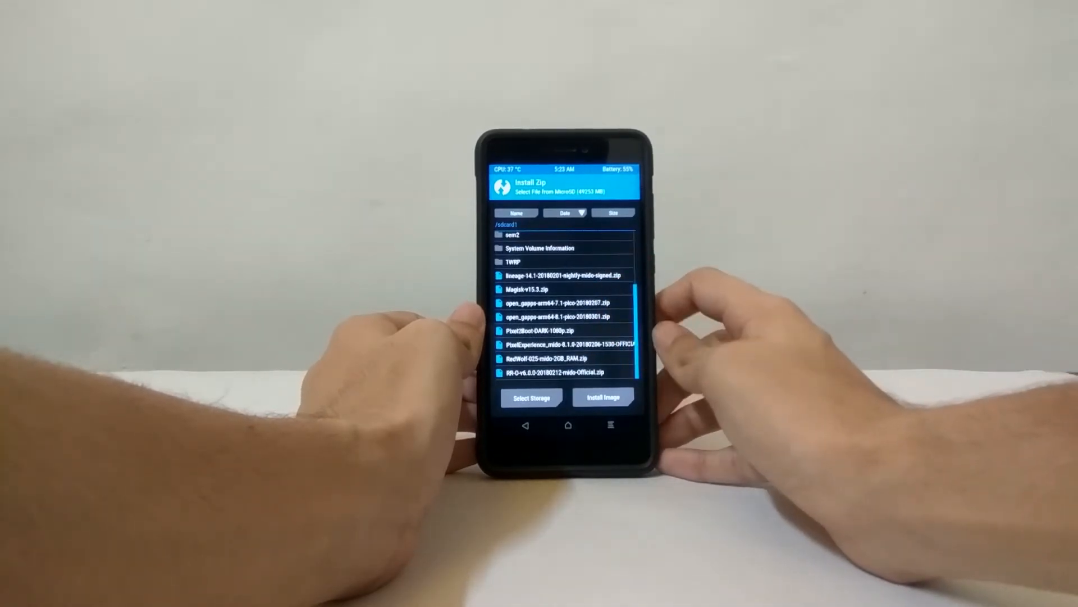
pyautogui.click(550, 370)
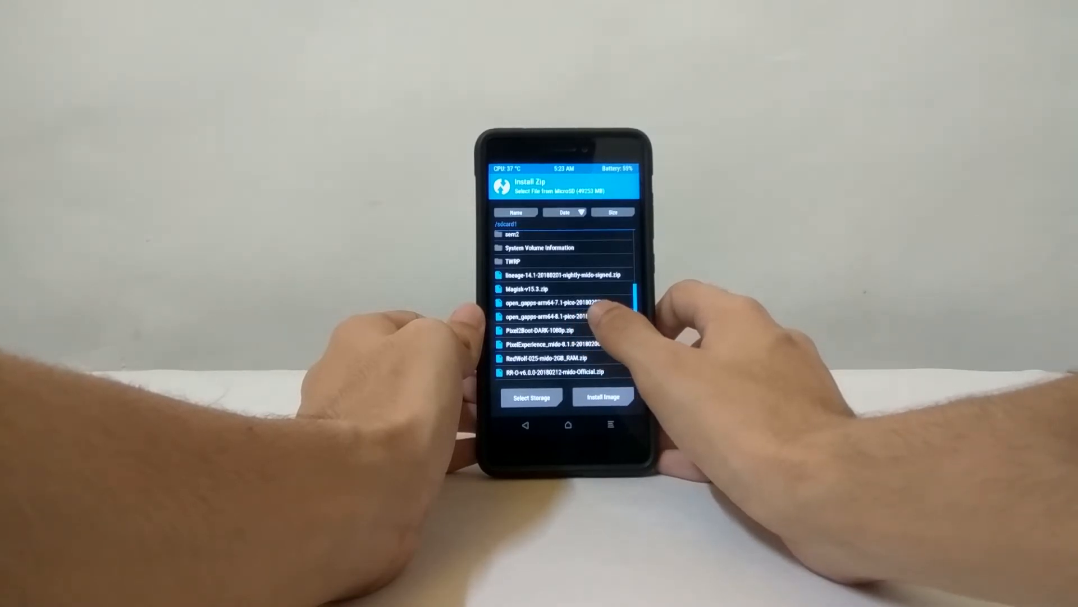
pyautogui.click(557, 315)
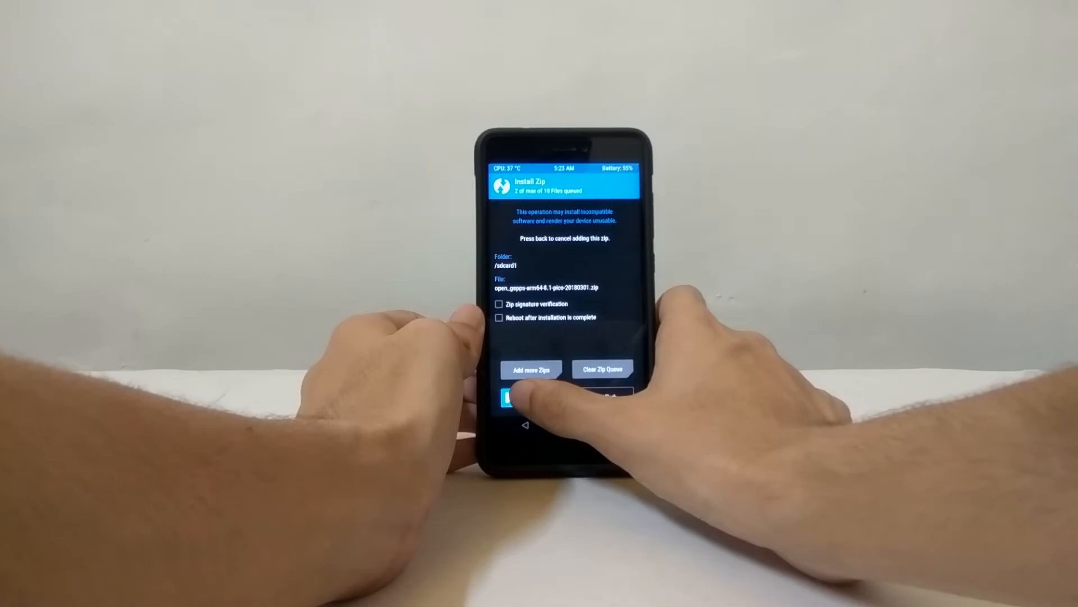
pyautogui.click(512, 399)
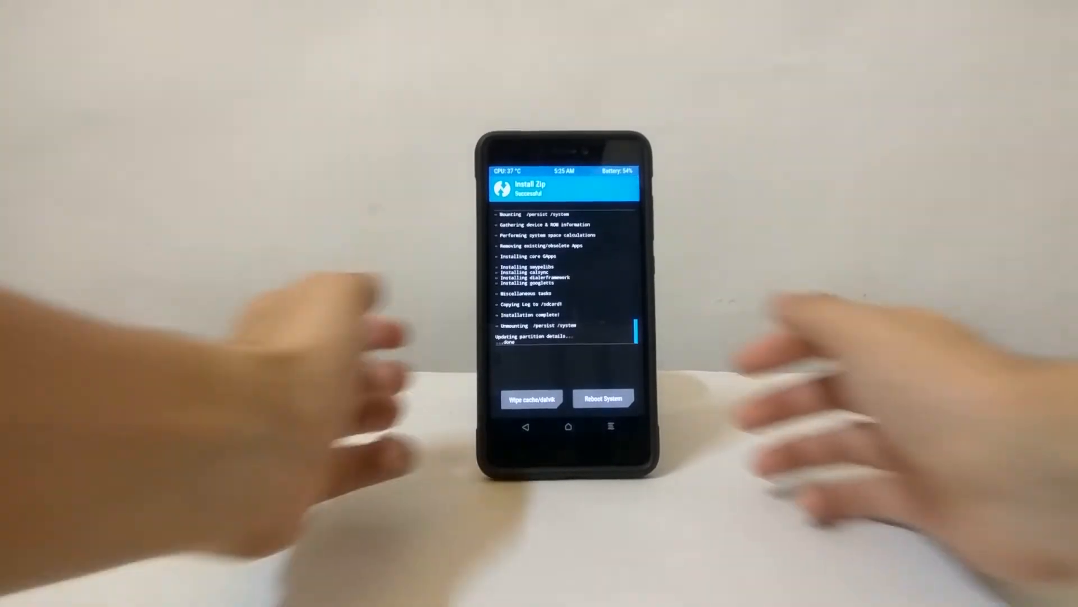
# Step: Wipe cache and Dalvik, then reboot into the newly installed Resurrection Remix system
pyautogui.click(531, 398)
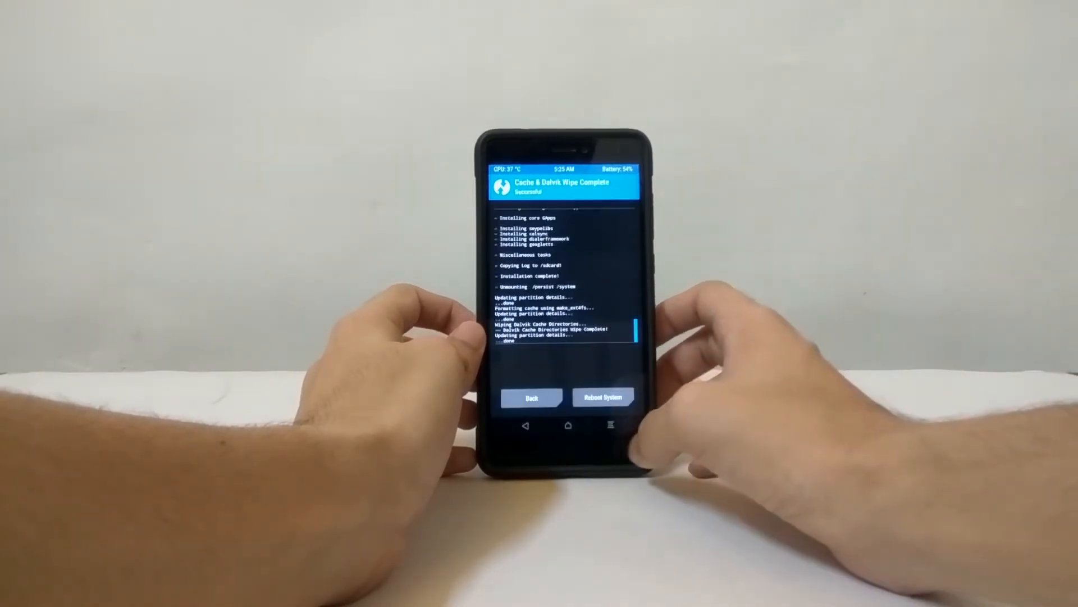
pyautogui.click(603, 397)
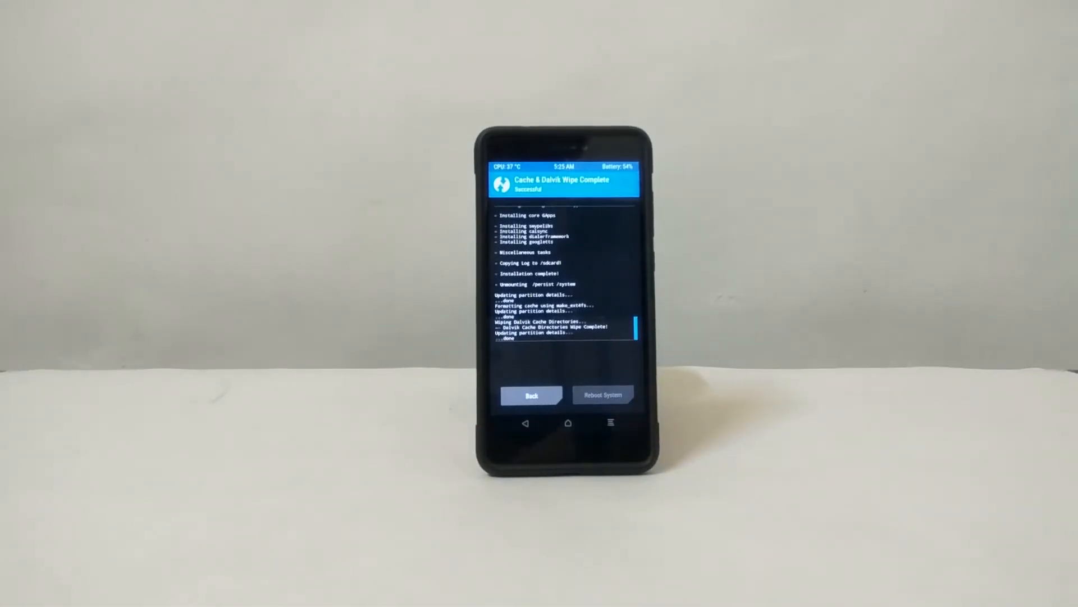
pyautogui.click(602, 394)
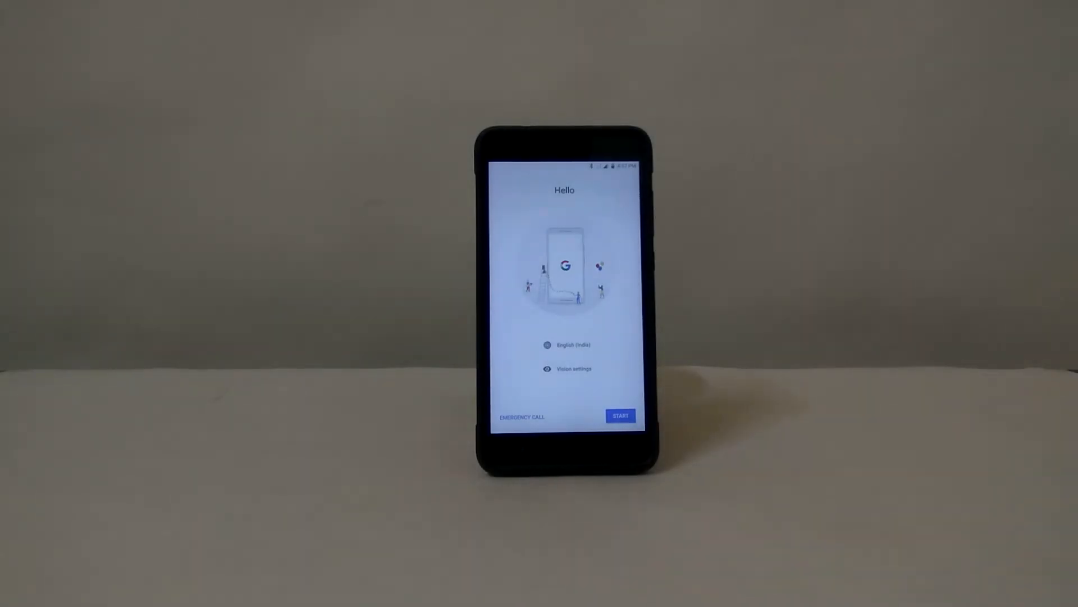
# Step: Begin the Android setup wizard on the freshly booted ROM
pyautogui.click(619, 416)
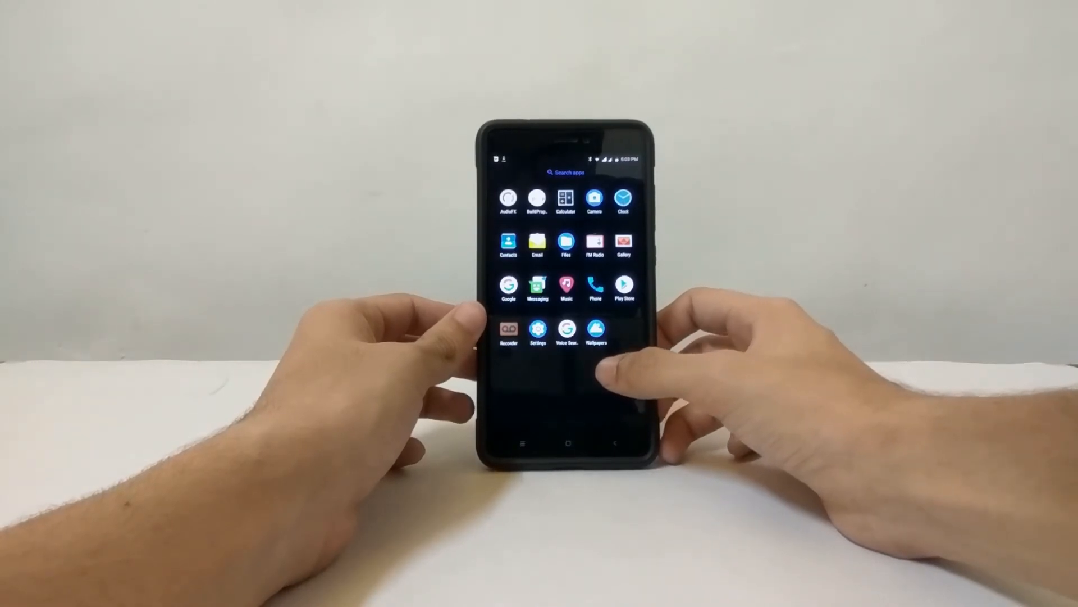
# Step: View the RR-O version under Settings > System > About phone, then dismiss the mobile data prompt
pyautogui.click(536, 328)
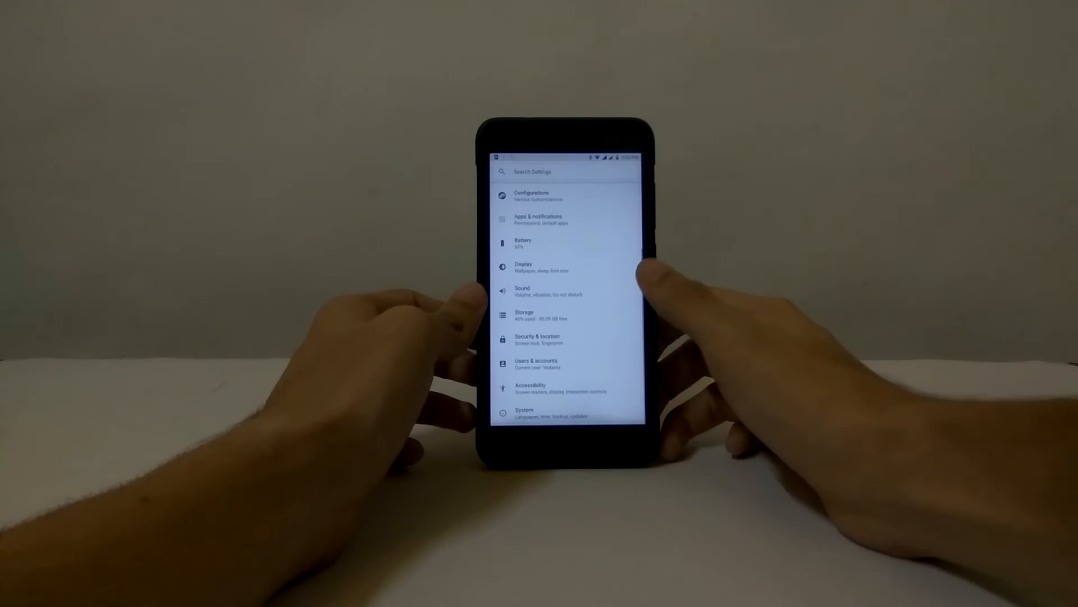
pyautogui.click(524, 414)
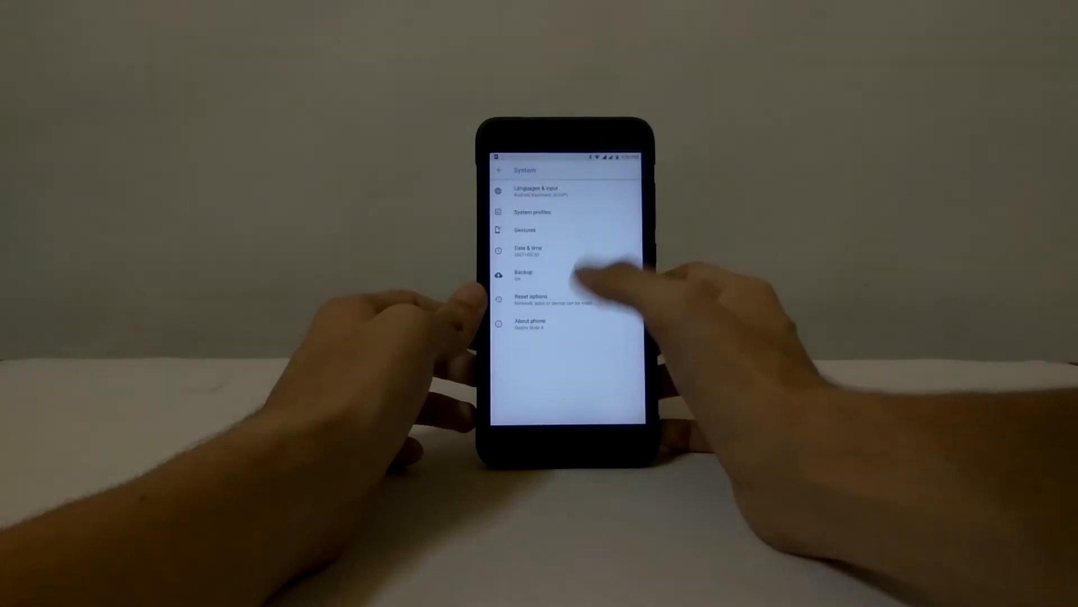
pyautogui.click(530, 320)
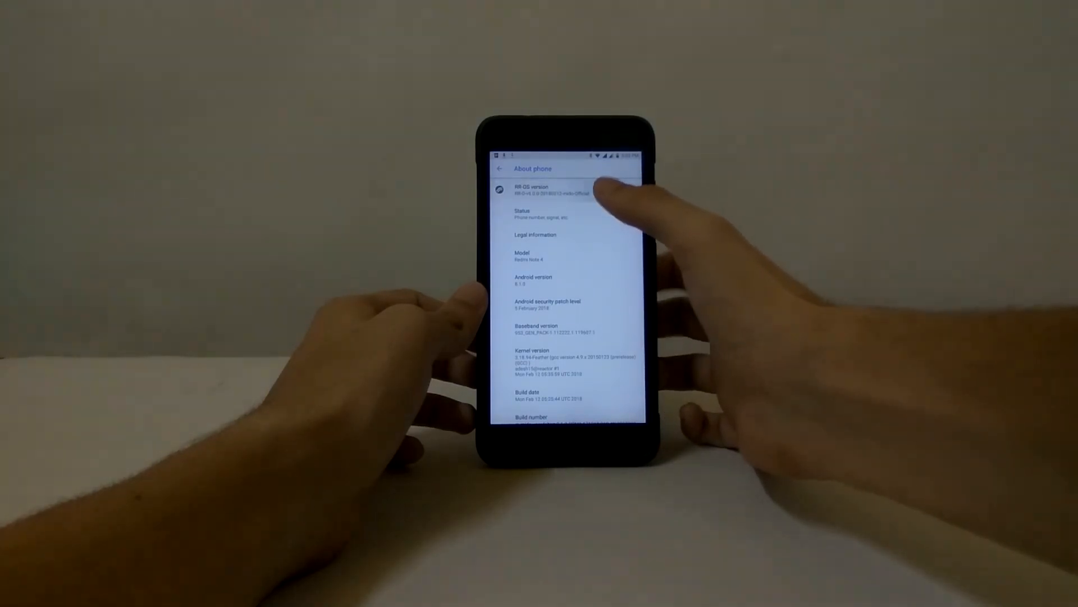
pyautogui.click(568, 442)
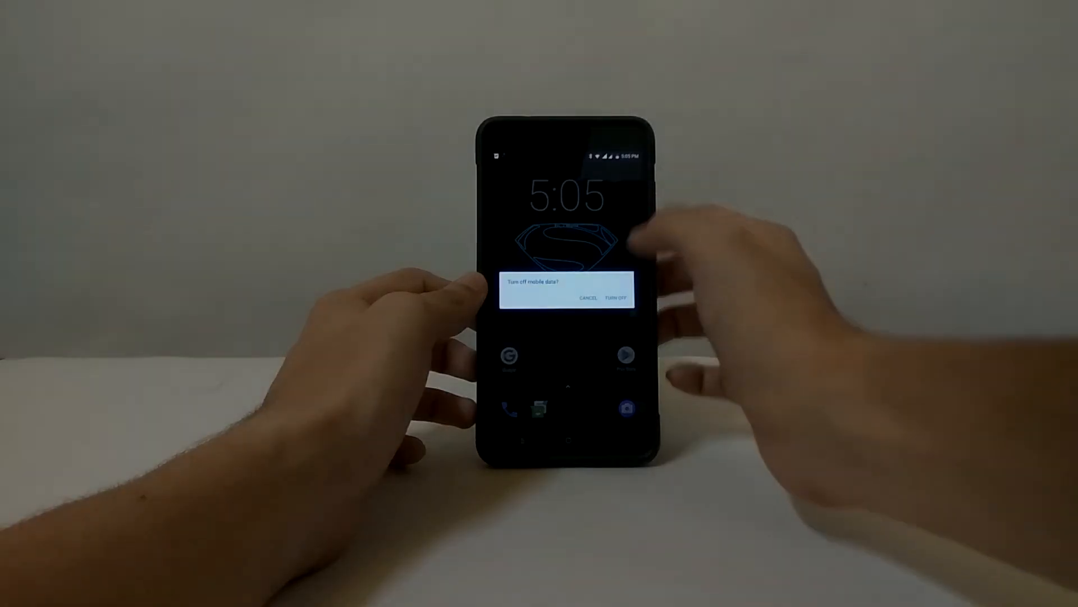
pyautogui.click(622, 297)
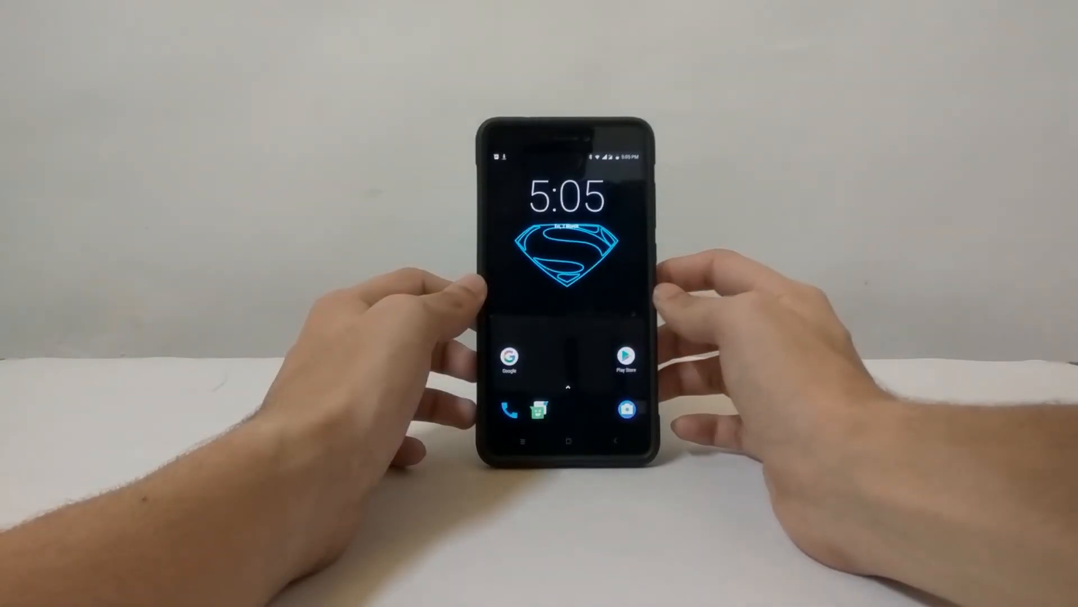